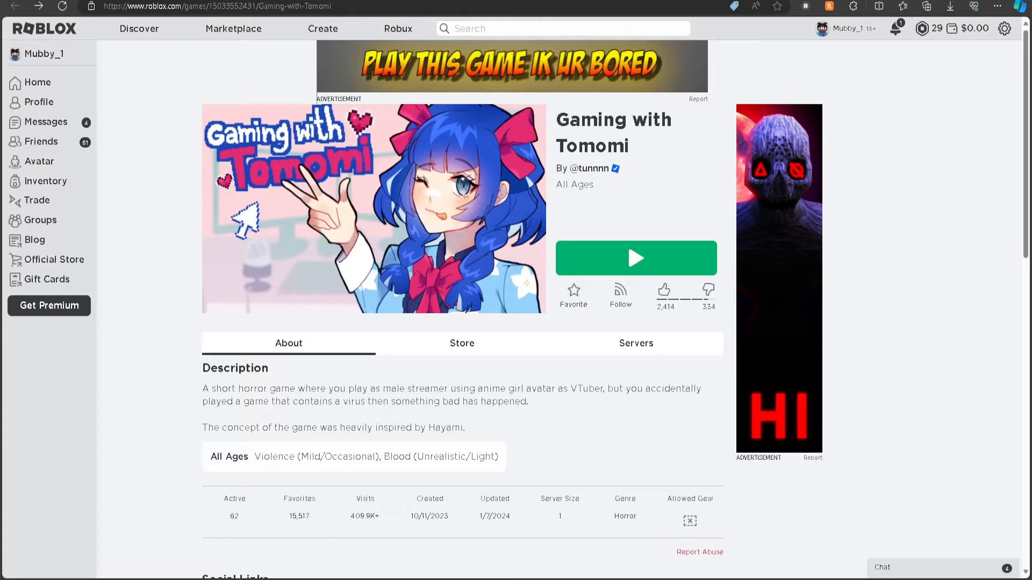
# Launch Gaming with Tomomi from its Roblox game page to reach the title screen.
pyautogui.click(636, 258)
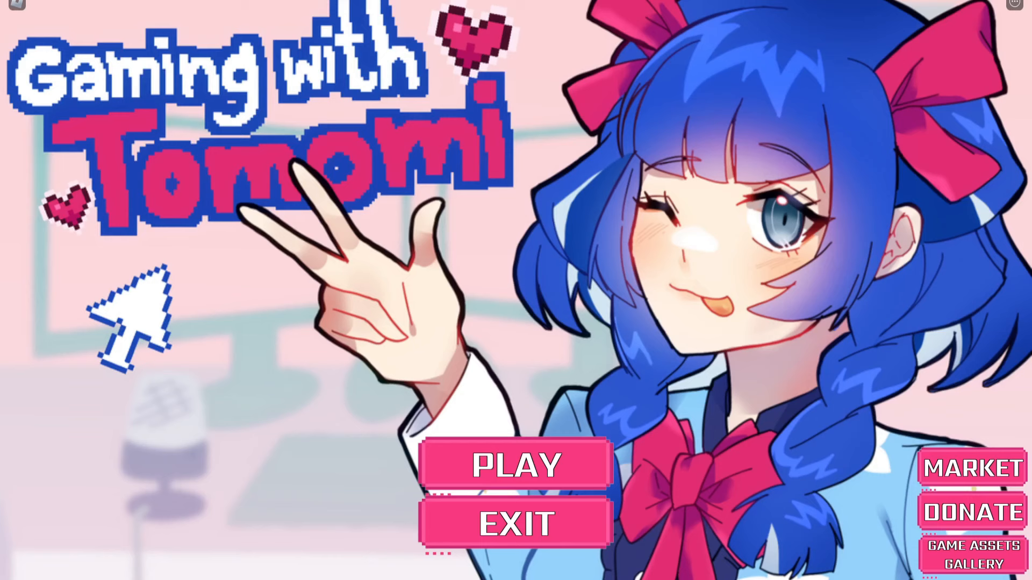
# Start the game from the title screen and reach Tomomi's WatchYou profile on the in-game computer.
pyautogui.click(516, 465)
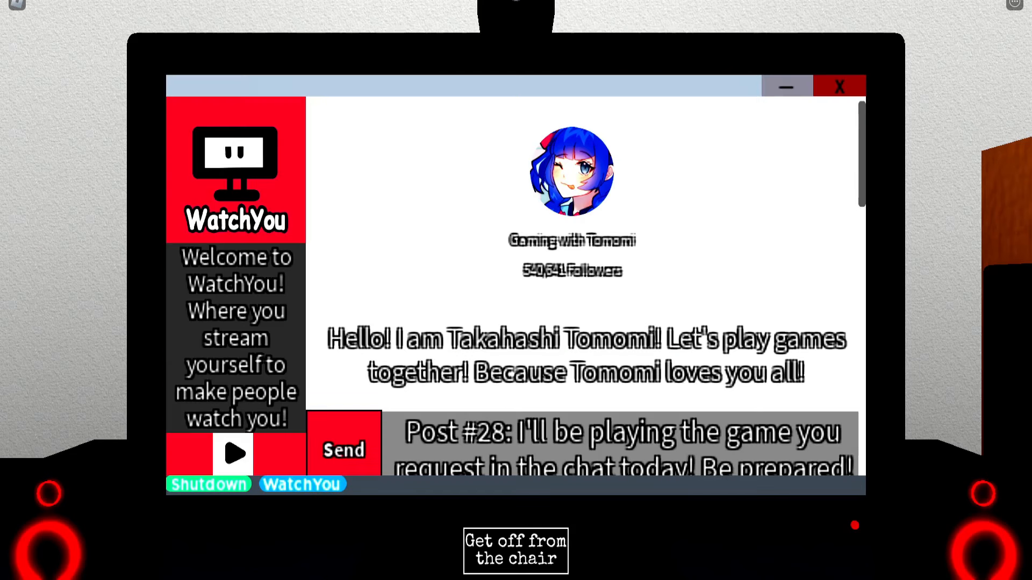
# Start Tomomi's live stream so her avatar and viewer chat appear beside the WatchYou posts.
pyautogui.click(233, 452)
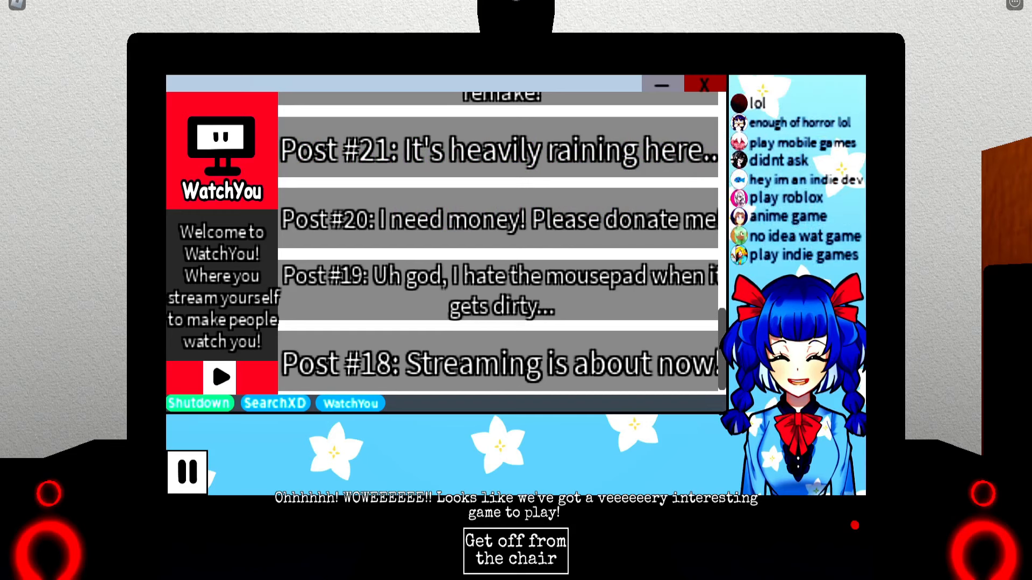
# Search SearchXD for 'Anime.' and open the ANIME.EXE free download page.
pyautogui.click(274, 403)
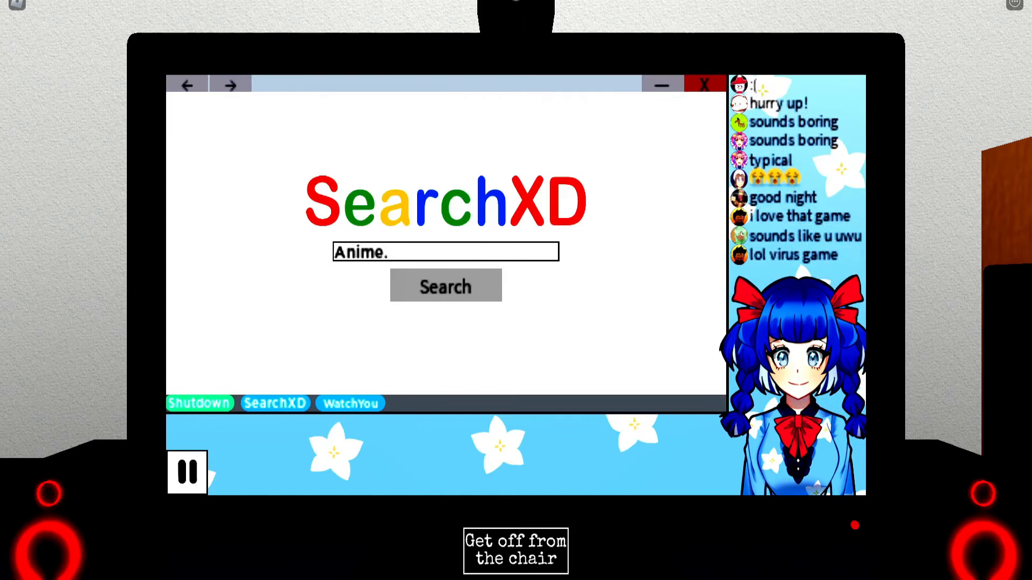
pyautogui.click(445, 286)
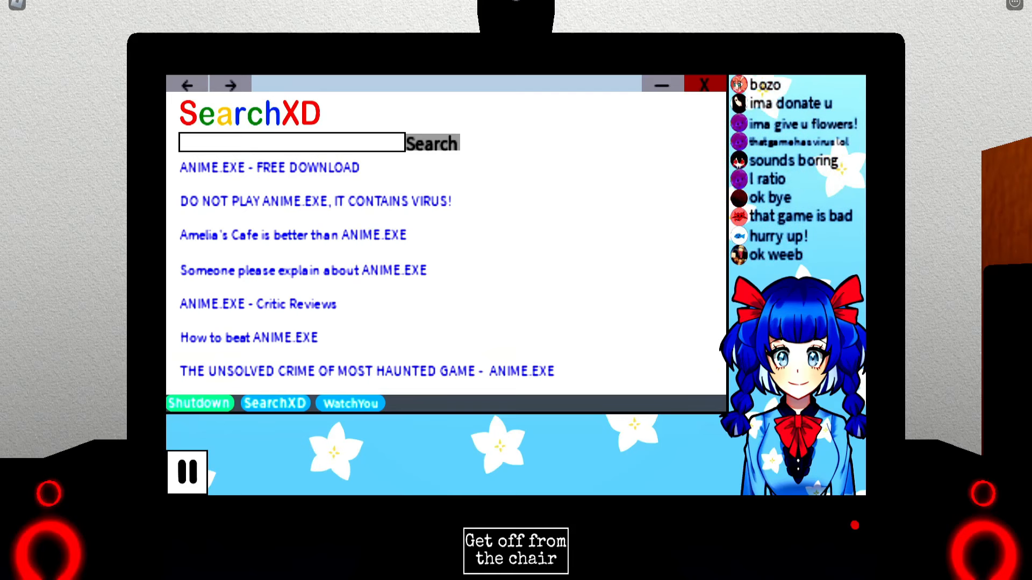
pyautogui.click(269, 168)
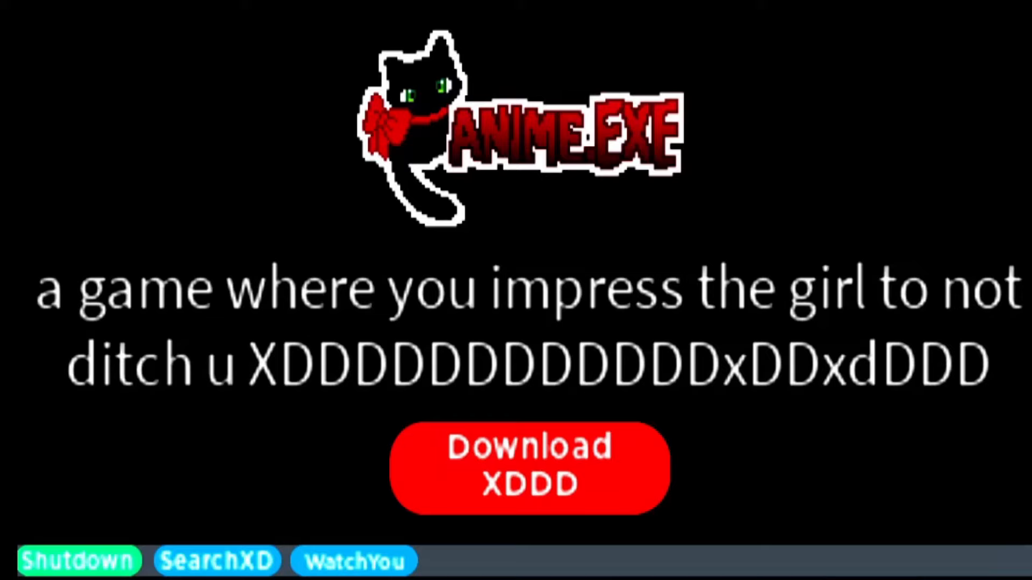
pyautogui.click(529, 469)
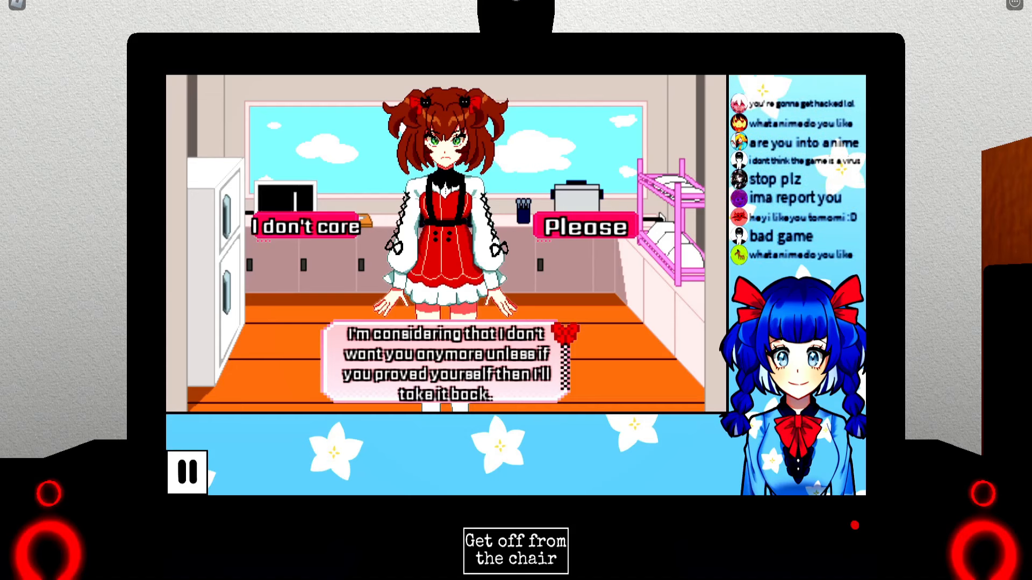
# Answer Tomomi's ultimatum with one of the offered replies, leading into the cooking minigame.
pyautogui.click(588, 227)
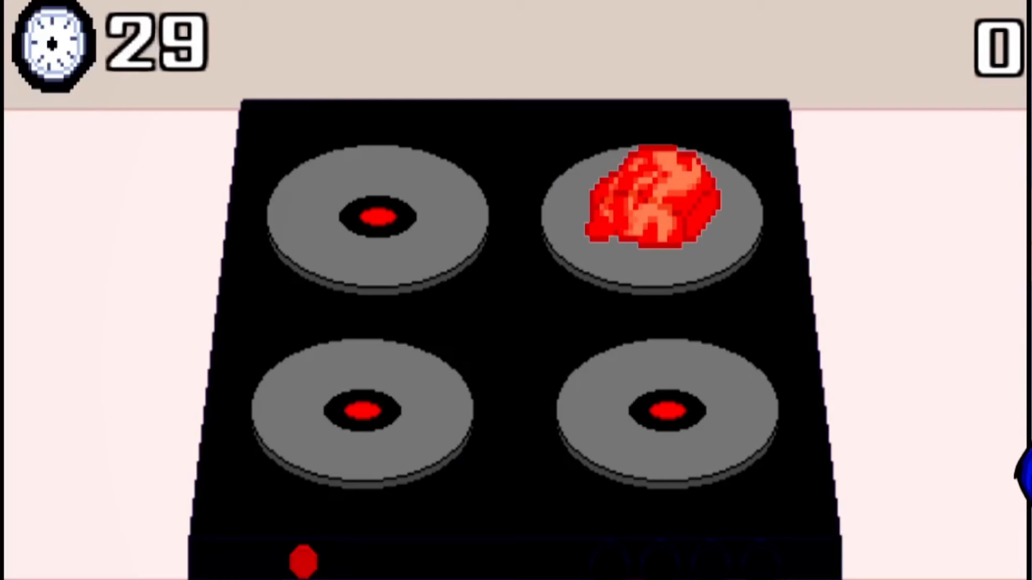
# Catch the meat on the top-right and bottom-right burners, raising the score to 10.
pyautogui.click(650, 211)
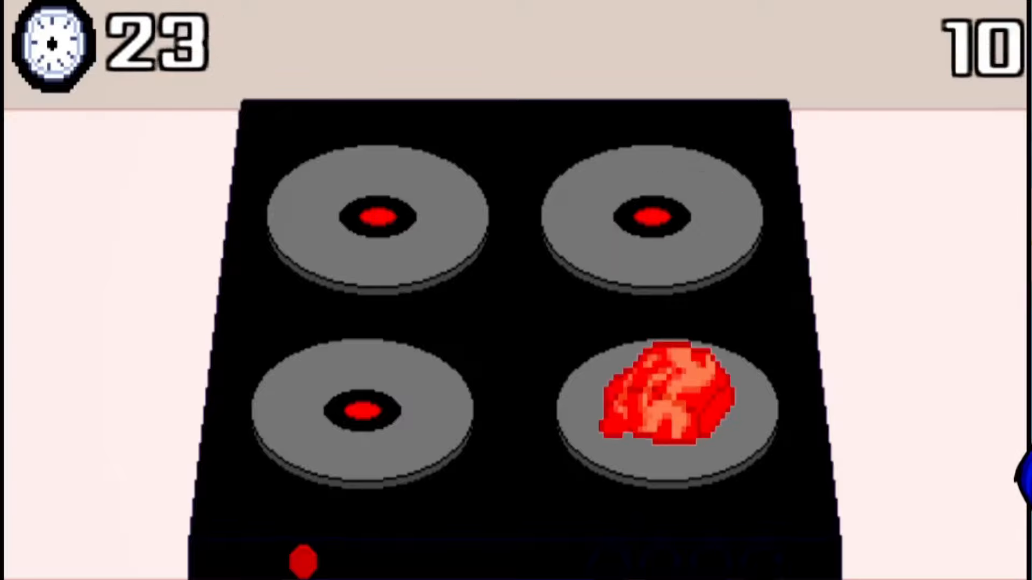
pyautogui.click(661, 405)
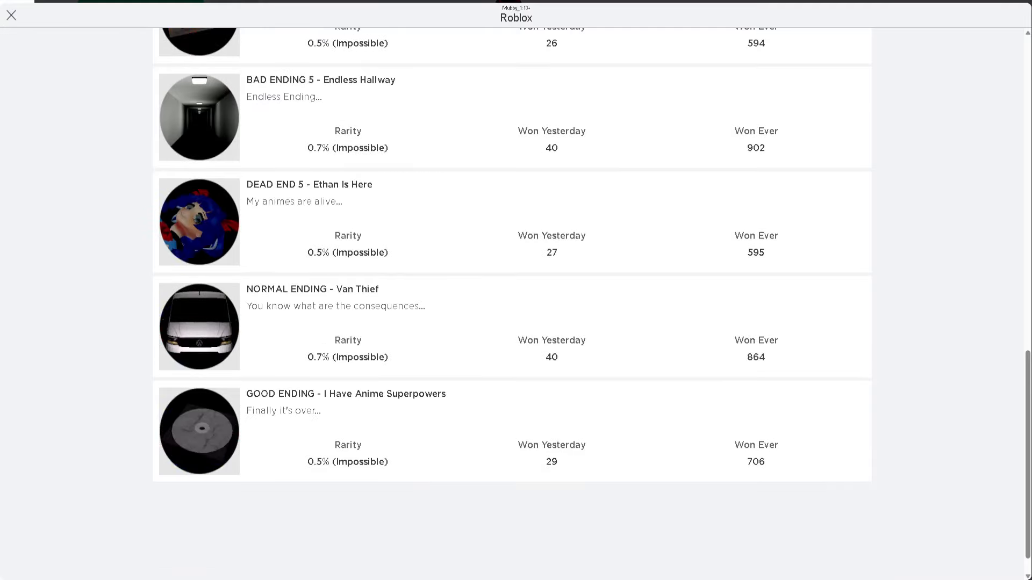
# Review the badge list and rejoin Gaming with Tomomi from its game page.
pyautogui.scroll(3)
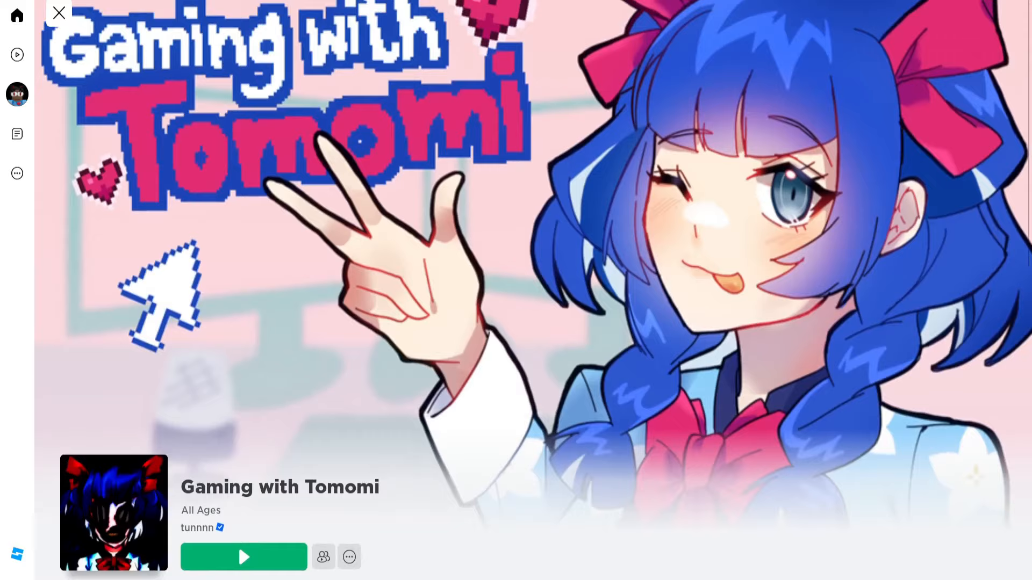
pyautogui.click(243, 557)
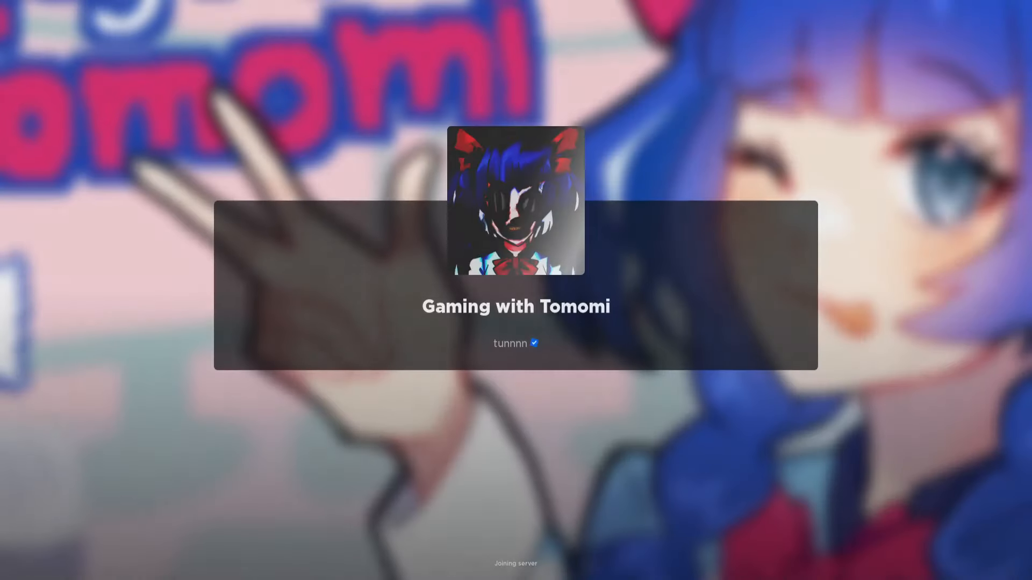